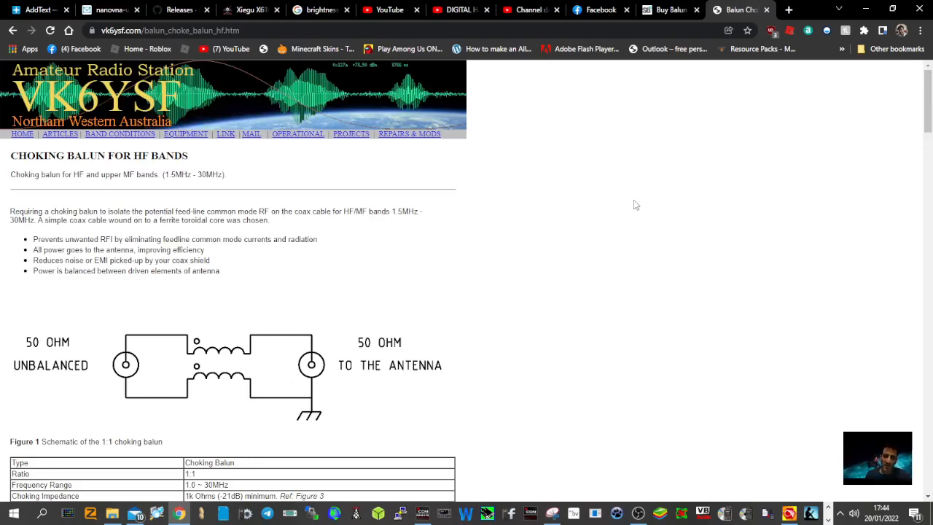
# Bring up the SOTABEAMS Balun Toroid page showing £2.50, SKU TORD-100, quantity one.
pyautogui.click(660, 9)
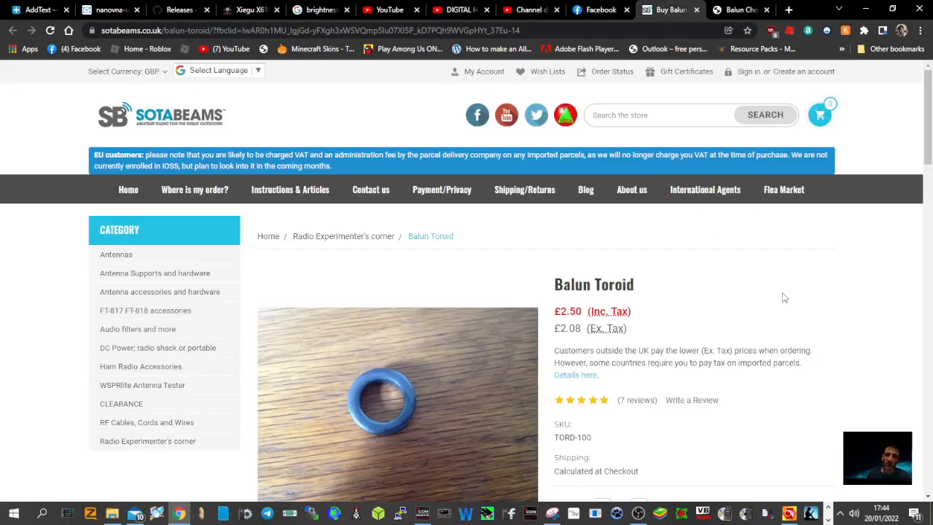
pyautogui.scroll(-3)
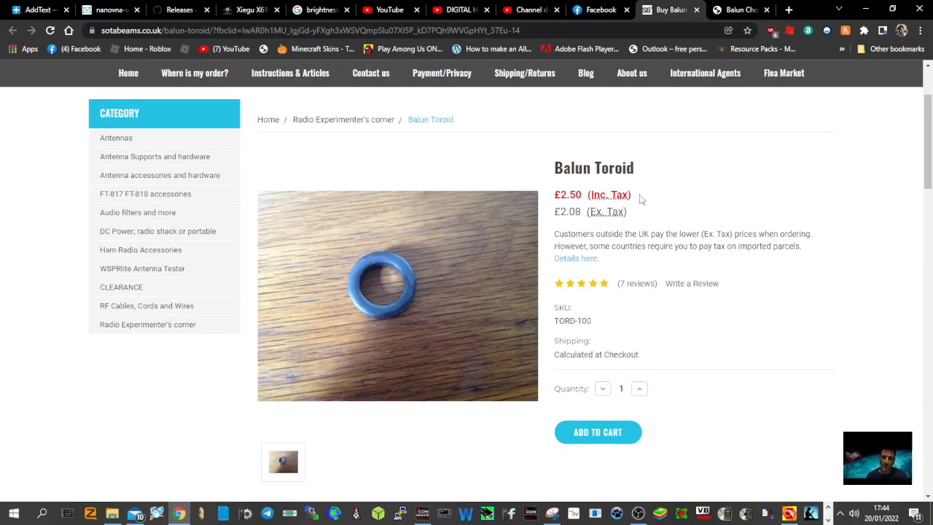
pyautogui.moveTo(676, 242)
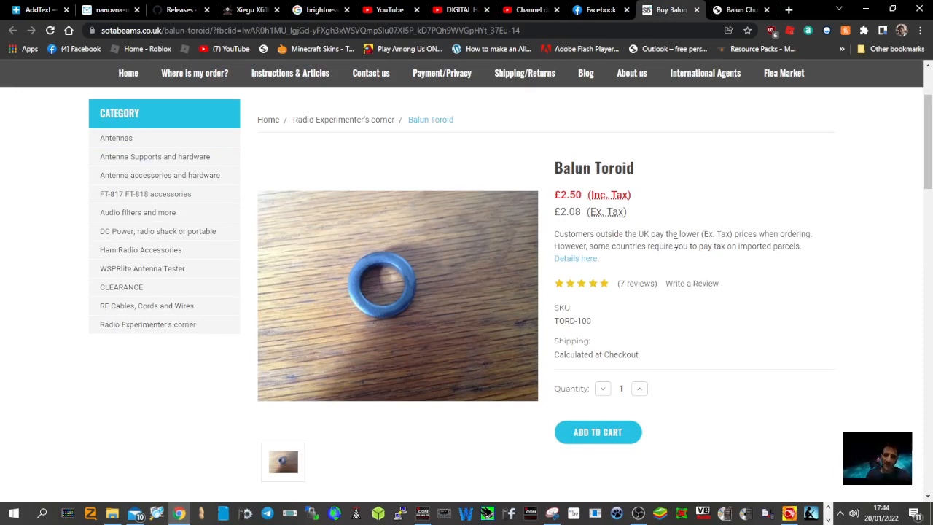
pyautogui.scroll(3)
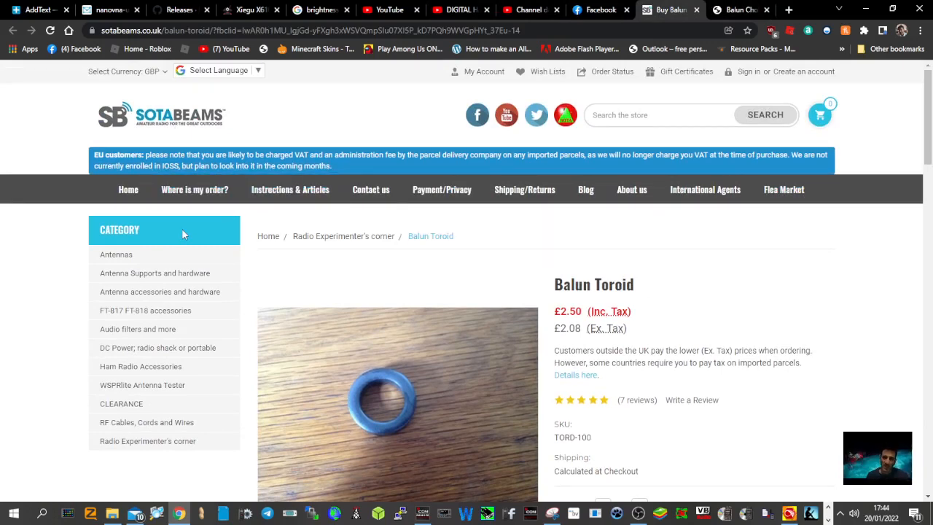
pyautogui.scroll(-3)
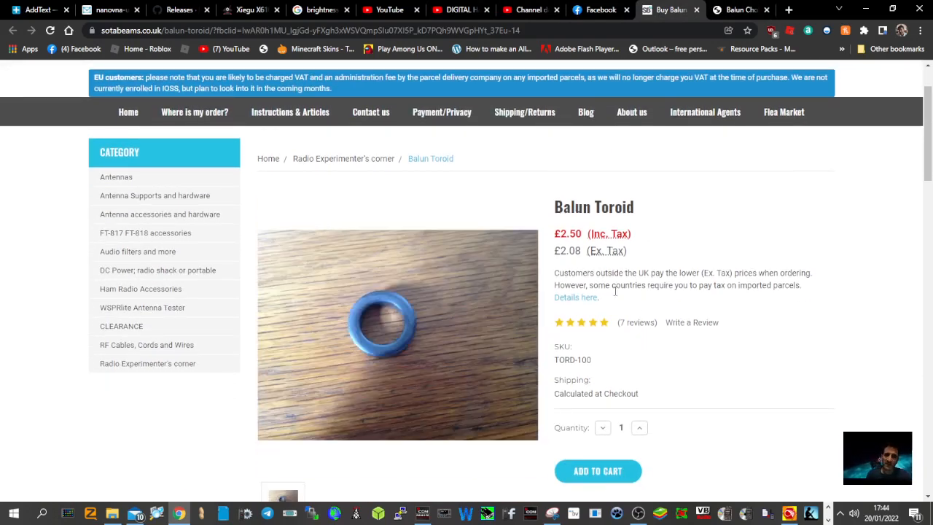
pyautogui.moveTo(801, 171)
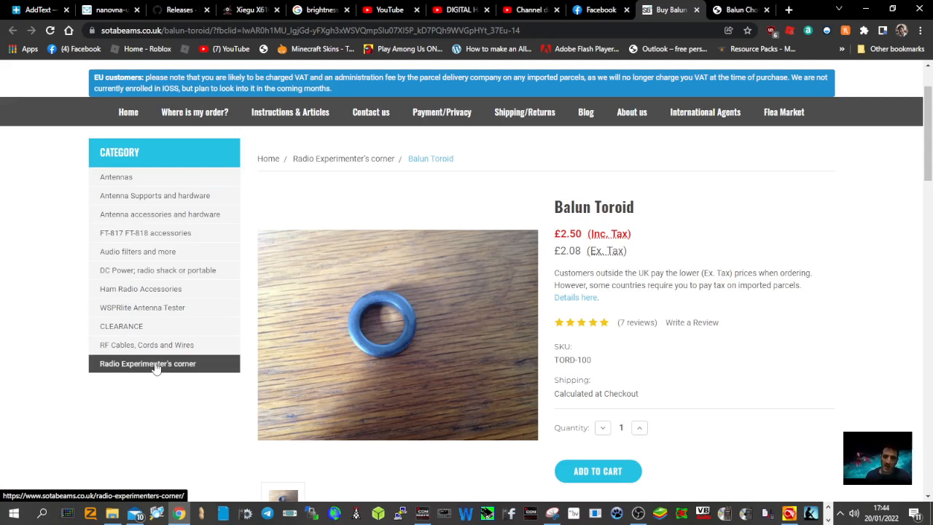
# Browse the SOTABEAMS Radio Experimenter's corner category page.
pyautogui.click(148, 363)
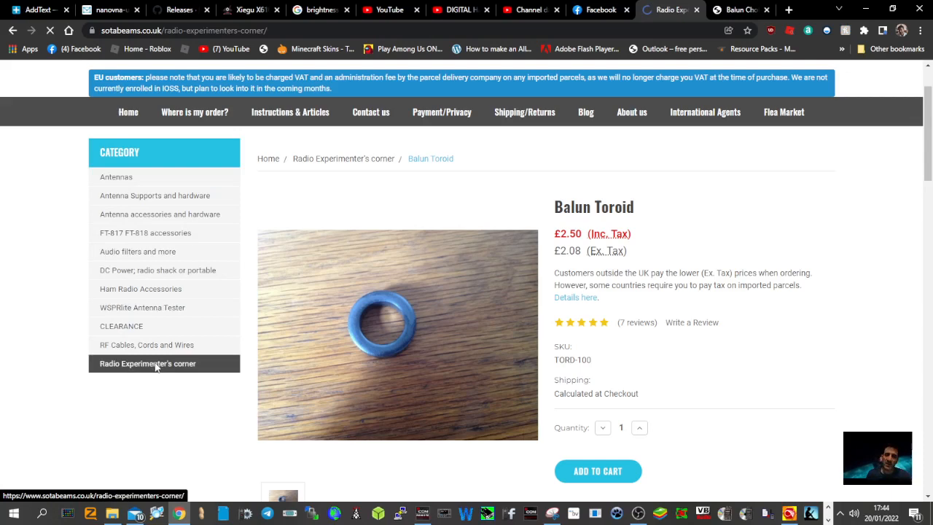
pyautogui.click(148, 364)
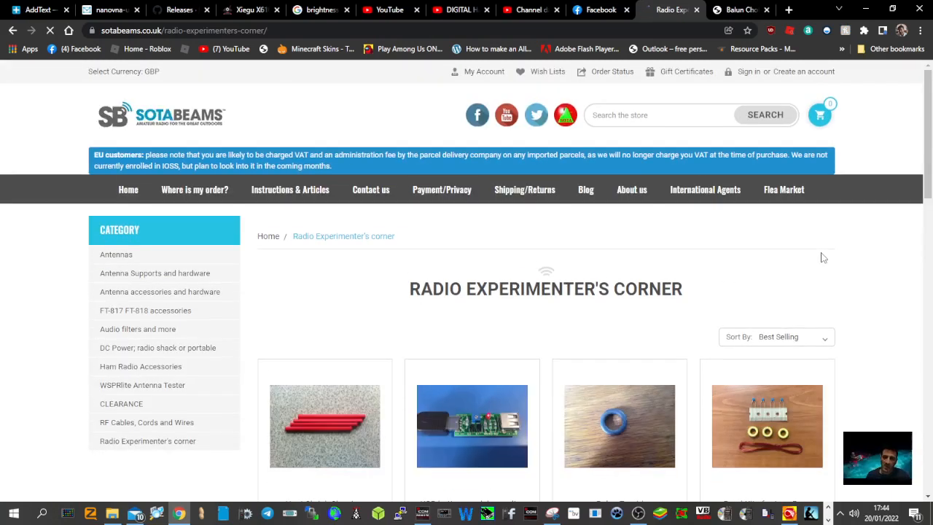
pyautogui.scroll(-3)
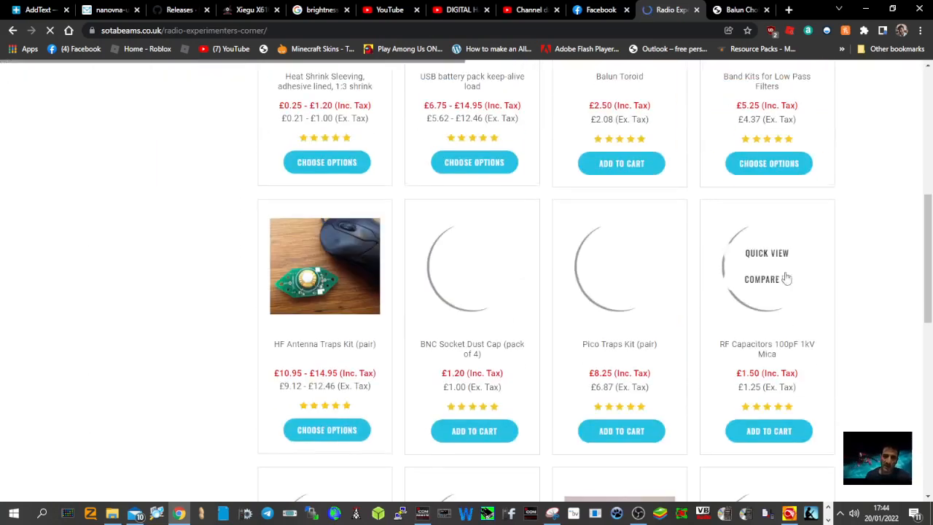
pyautogui.scroll(-3)
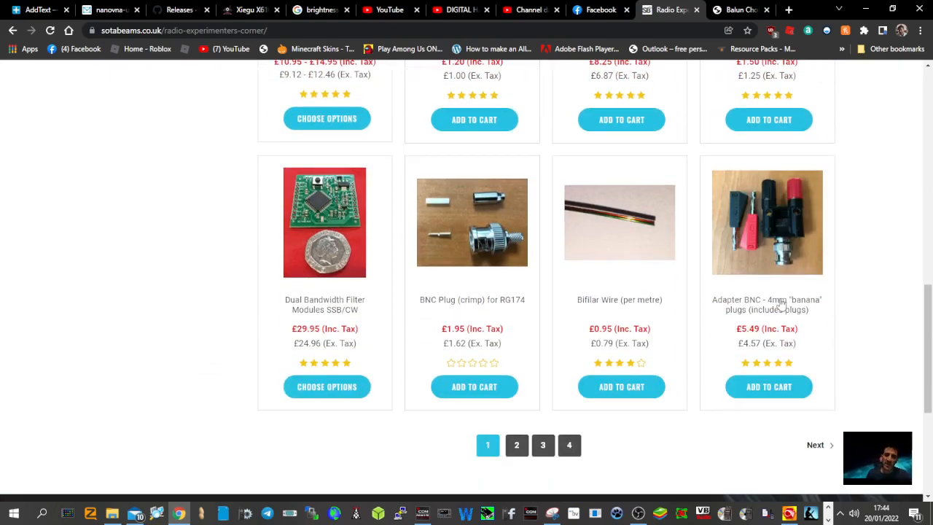
pyautogui.scroll(3)
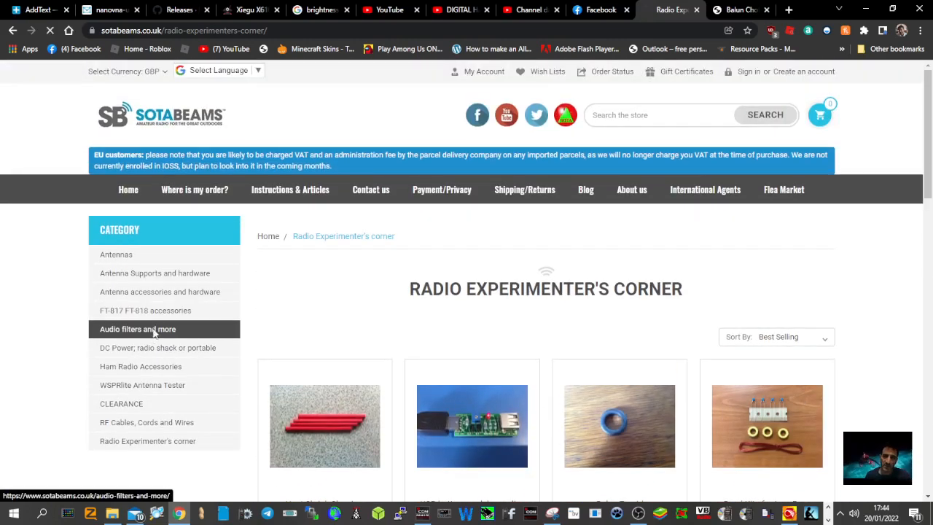
# View the Audio filters and more and FT-817 FT-818 accessories categories.
pyautogui.click(137, 329)
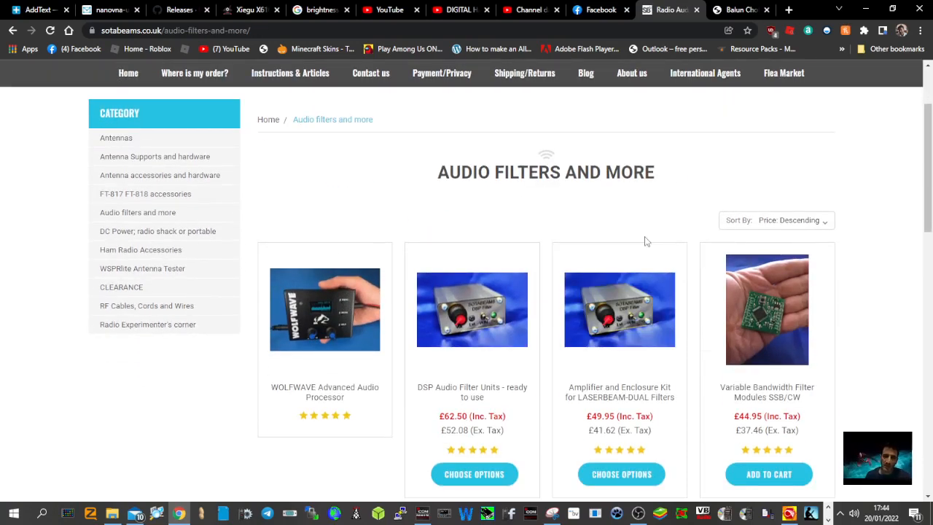
pyautogui.moveTo(20, 197)
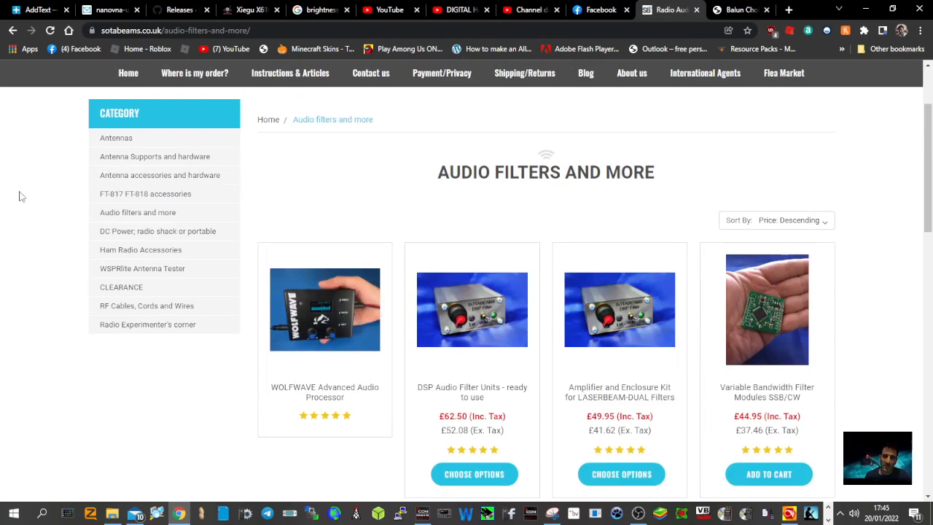
pyautogui.click(145, 194)
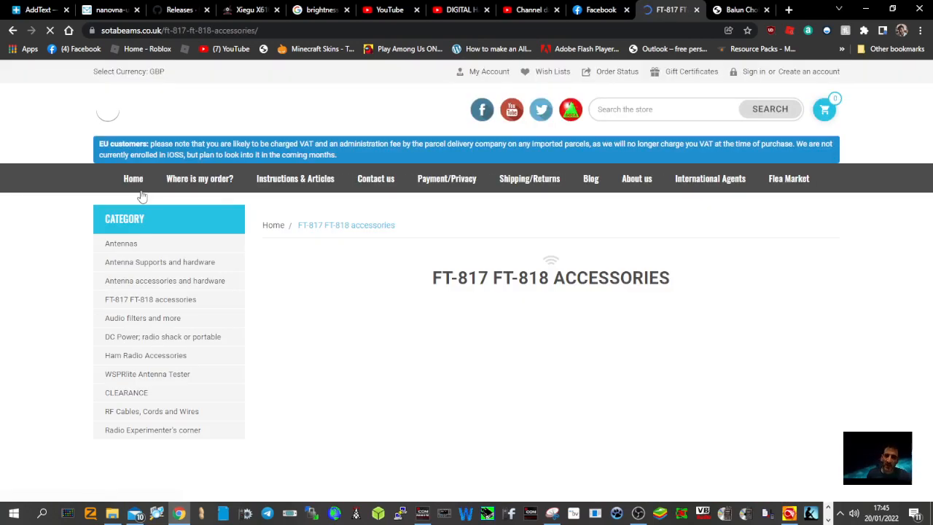
pyautogui.scroll(-3)
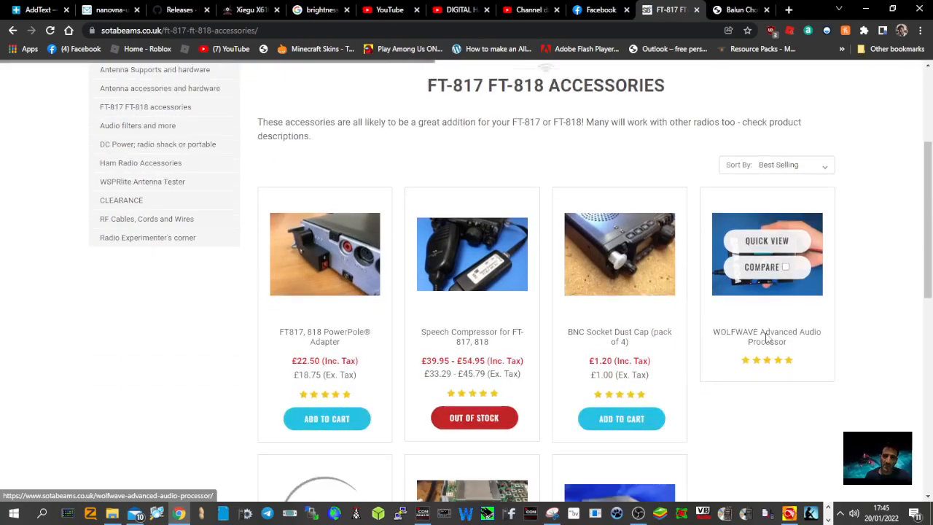
pyautogui.scroll(3)
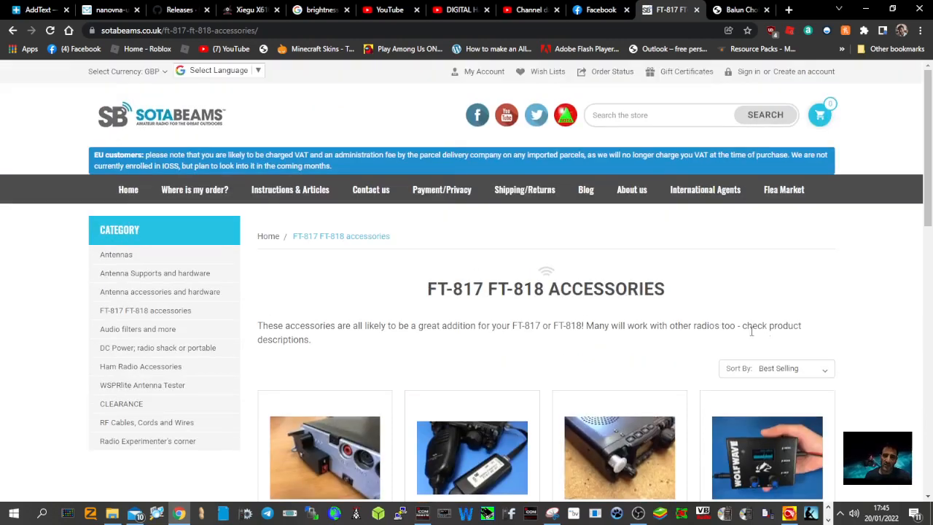
pyautogui.moveTo(290, 189)
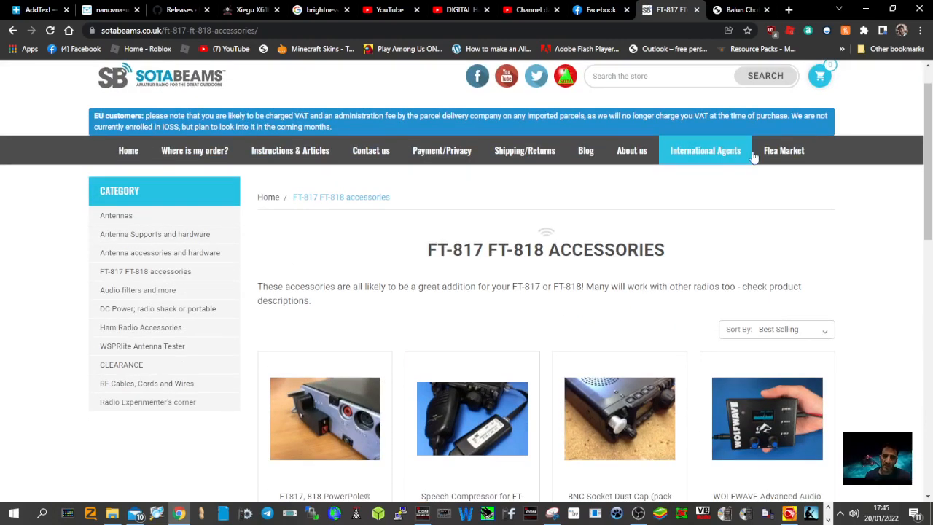
pyautogui.scroll(3)
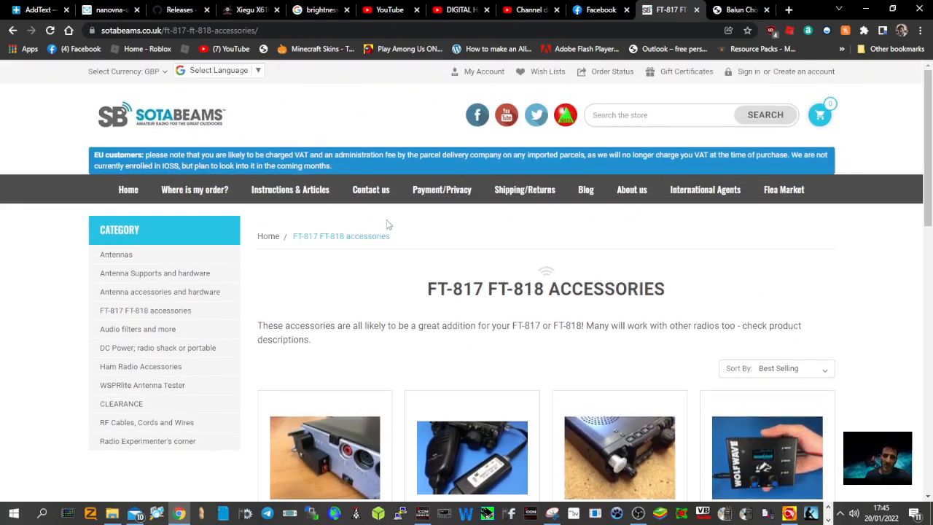
# Look over the VK6YSF choking balun article, then switch to the Facebook coax photo.
pyautogui.click(738, 10)
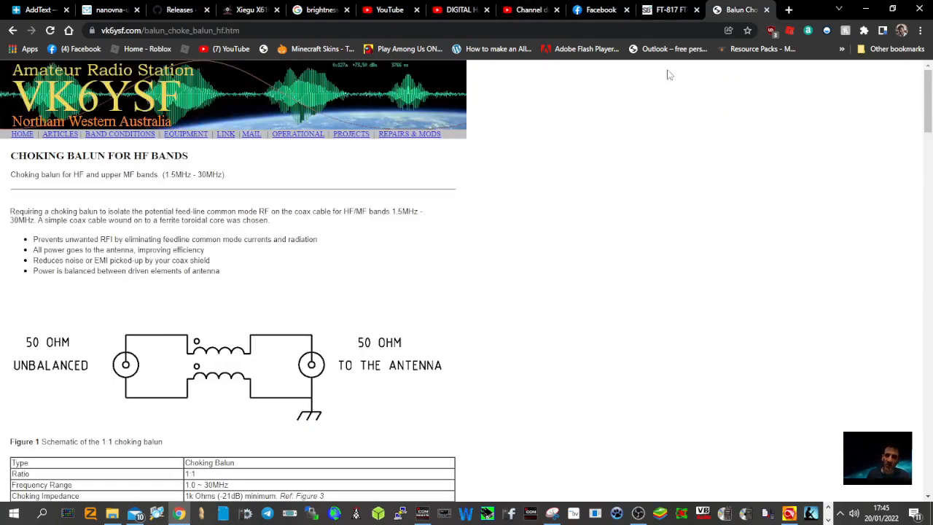
pyautogui.scroll(-3)
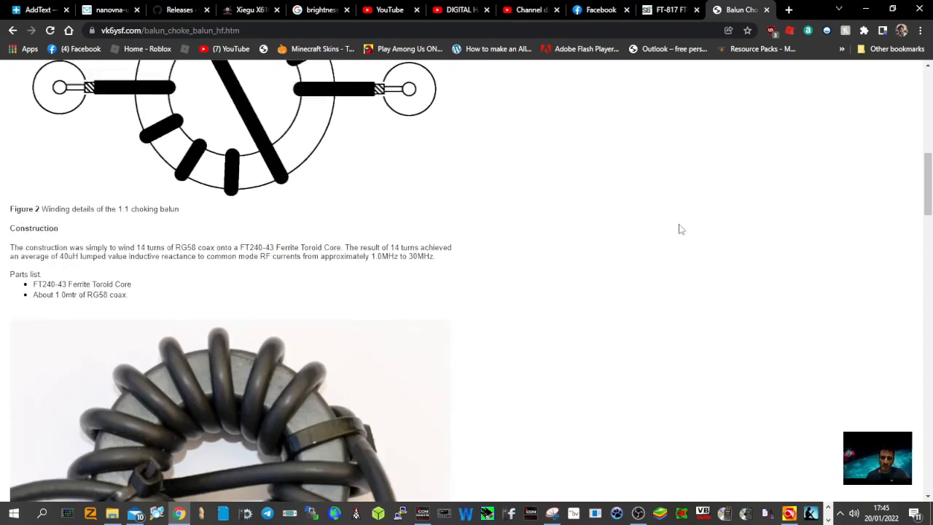
pyautogui.scroll(3)
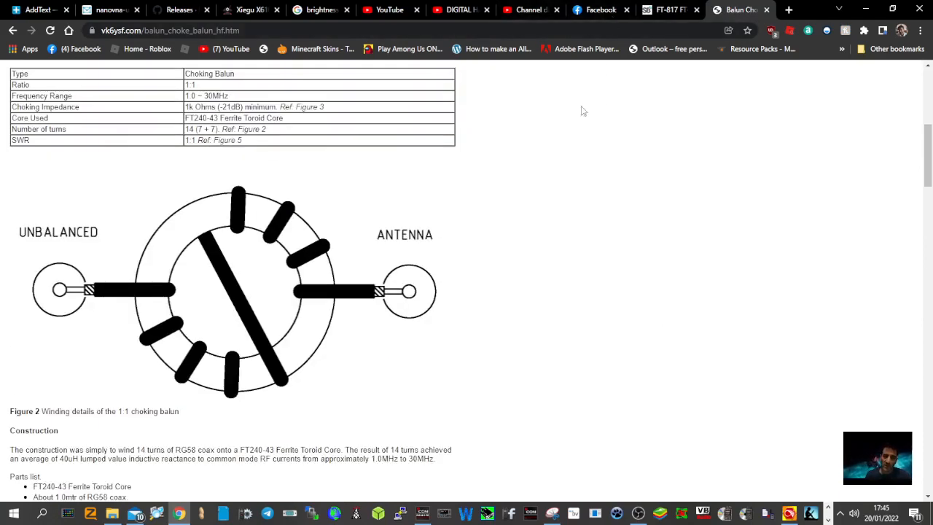
pyautogui.click(601, 9)
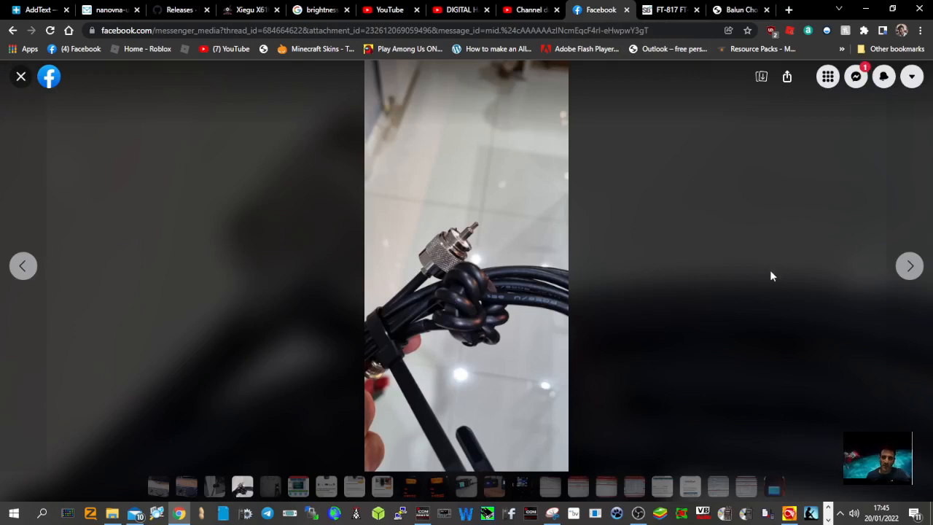
pyautogui.moveTo(529, 316)
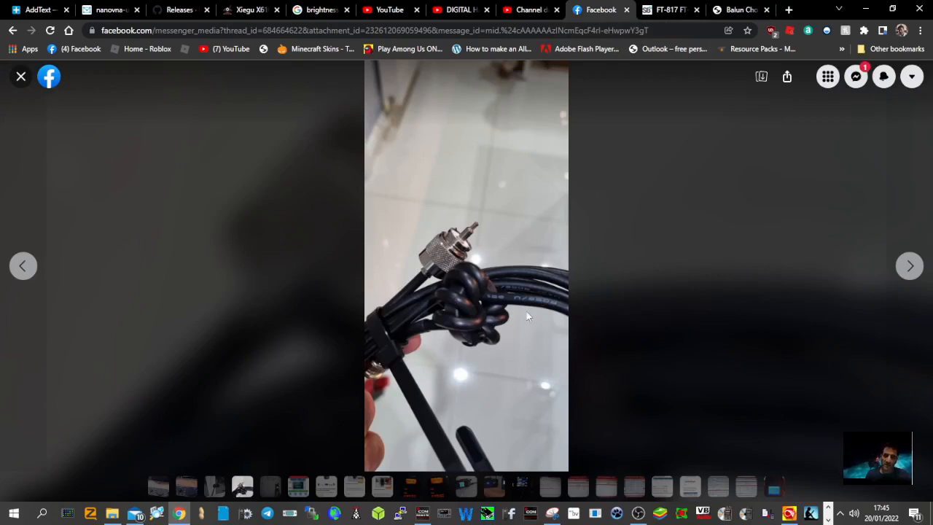
pyautogui.moveTo(459, 292)
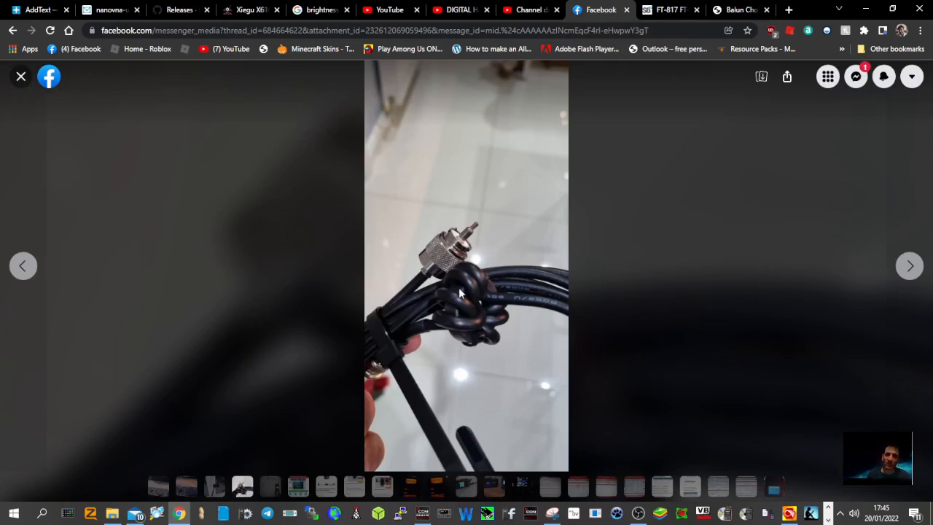
pyautogui.moveTo(394, 315)
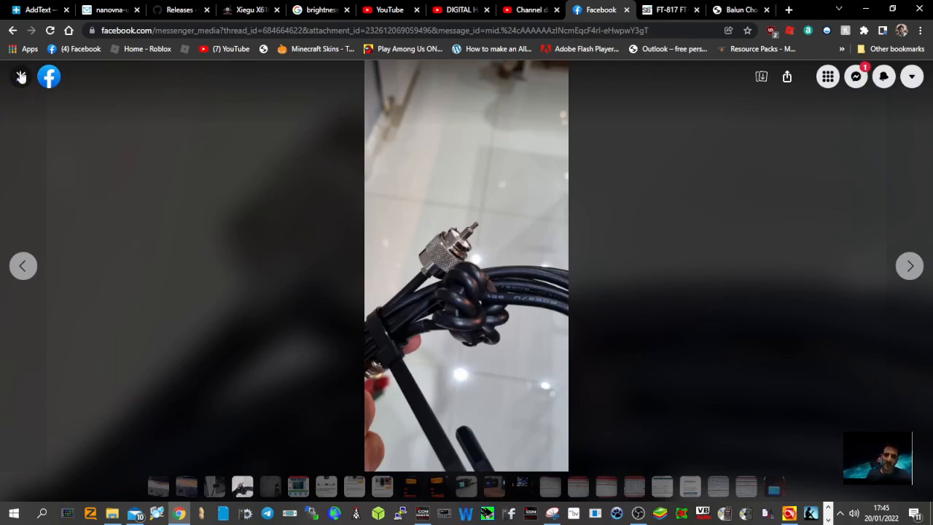
# Leave the Facebook photo for the SOTABEAMS FT-817 FT-818 accessories page.
pyautogui.click(667, 9)
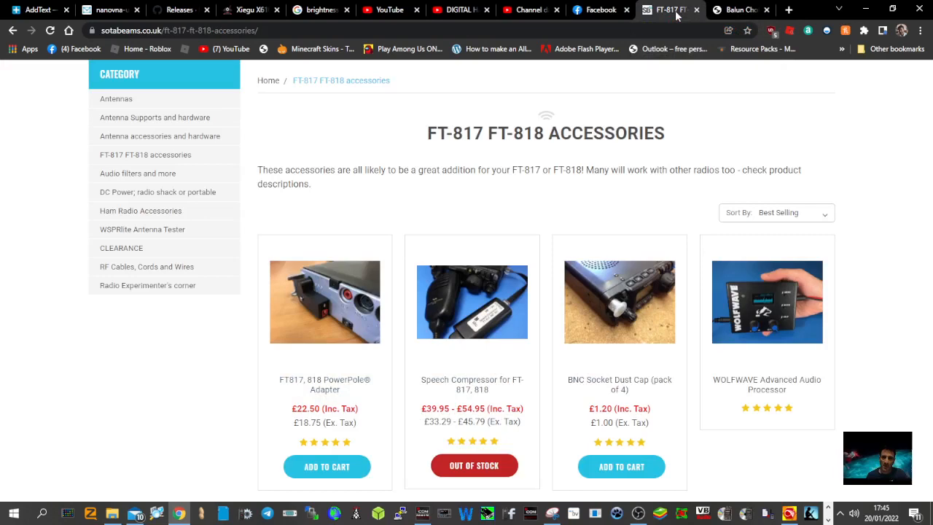
# Return to the VK6YSF article with its 1:1 schematic and specification table.
pyautogui.click(740, 10)
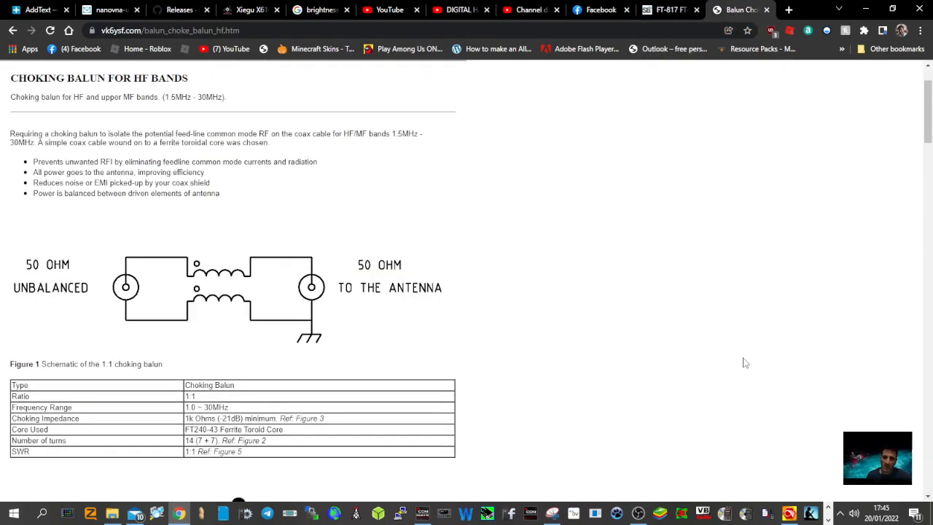
pyautogui.scroll(3)
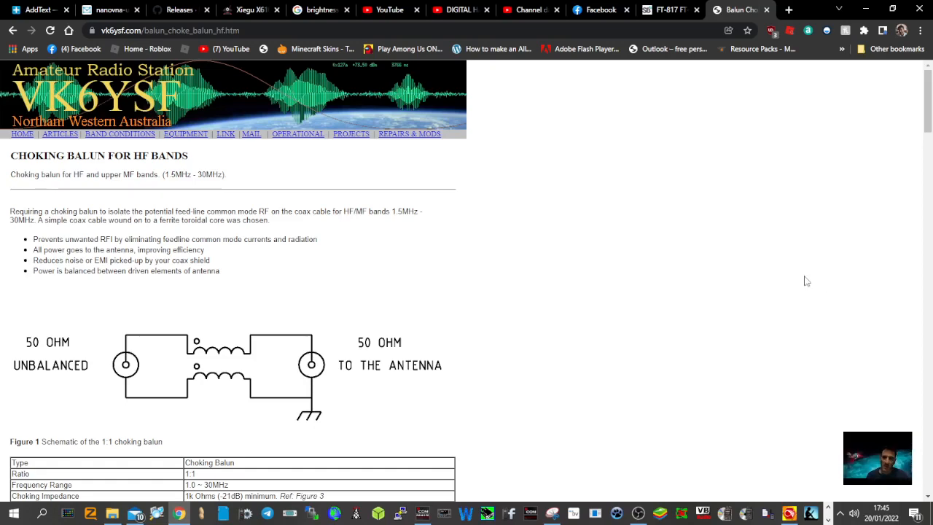
pyautogui.scroll(-3)
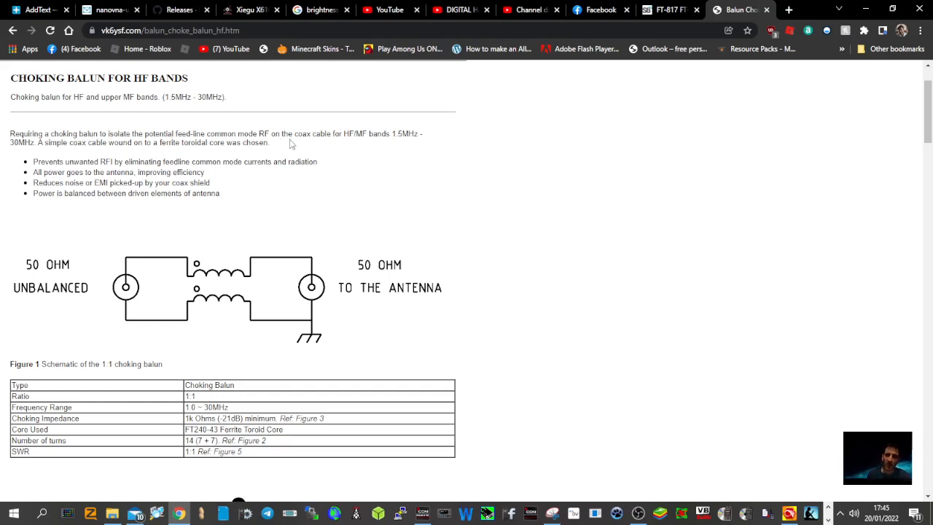
pyautogui.moveTo(363, 148)
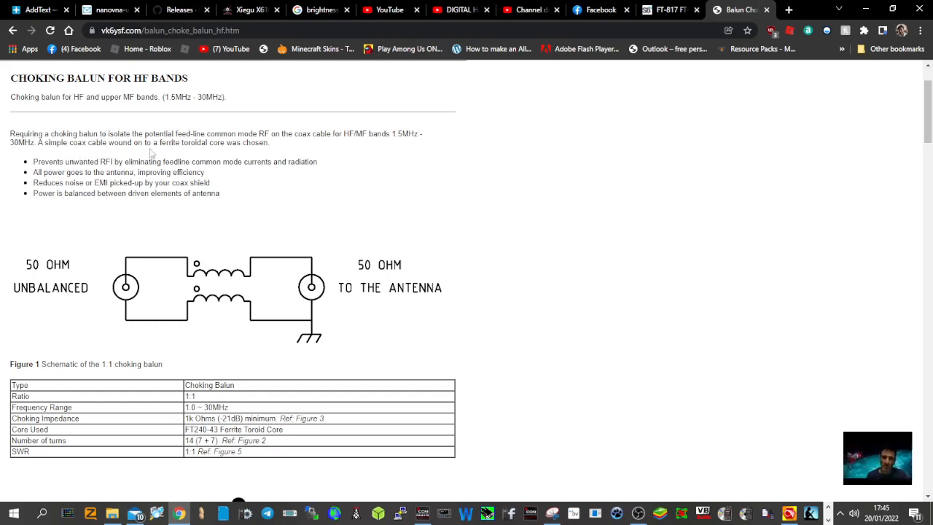
pyautogui.moveTo(179, 153)
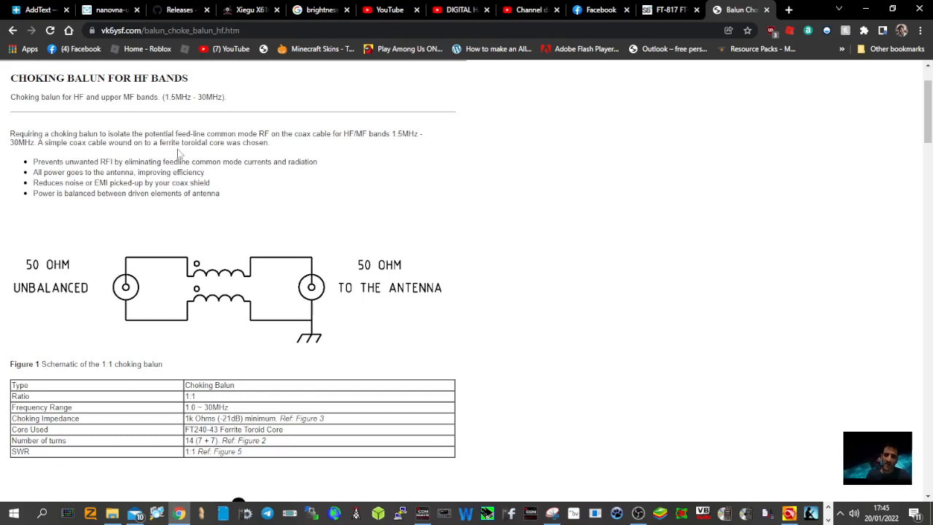
pyautogui.moveTo(863, 153)
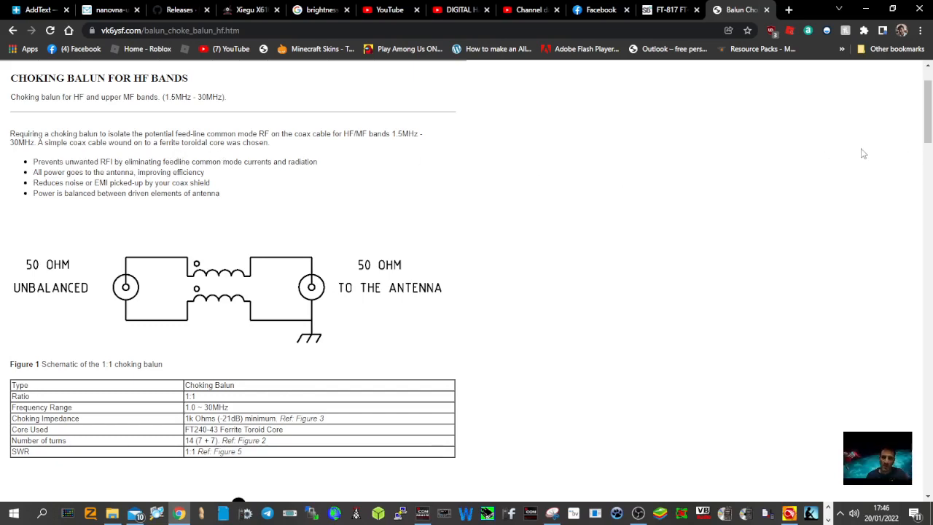
# Read down the VK6YSF article through its winding diagram.
pyautogui.scroll(-3)
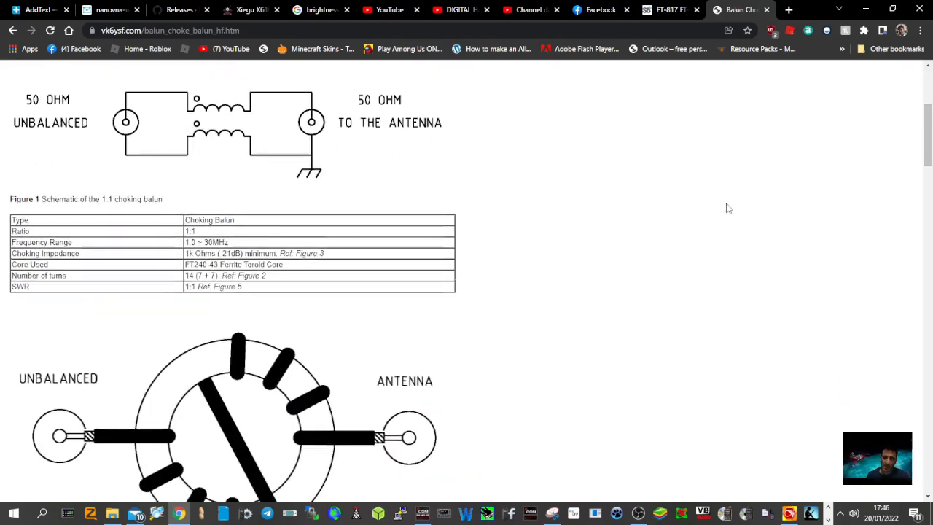
pyautogui.scroll(-3)
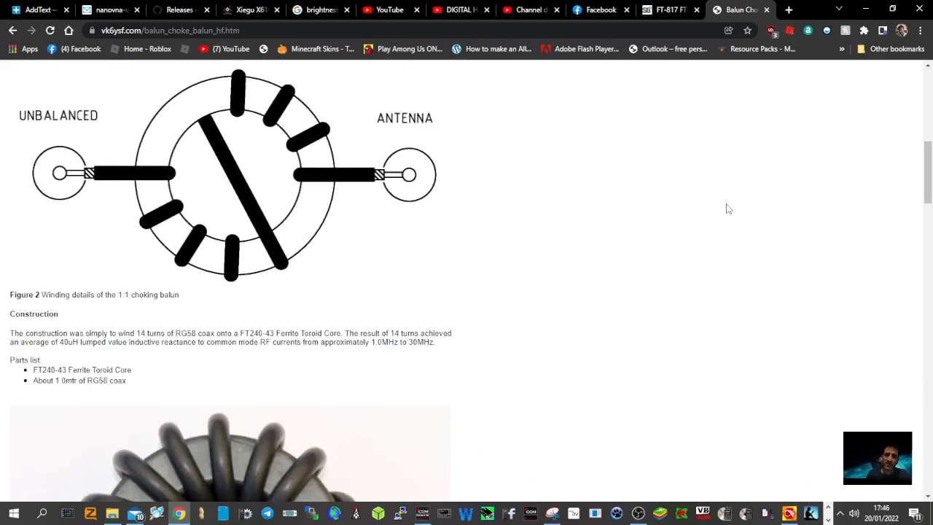
pyautogui.scroll(-3)
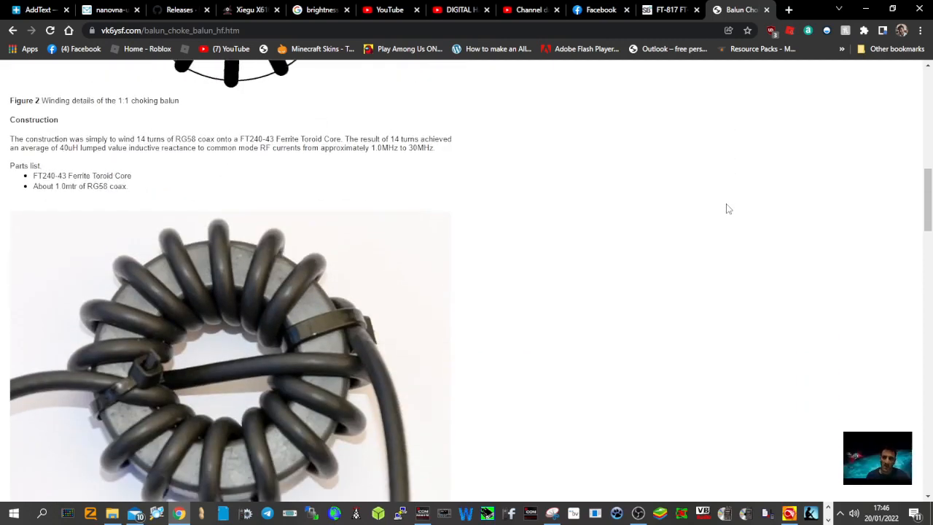
pyautogui.scroll(3)
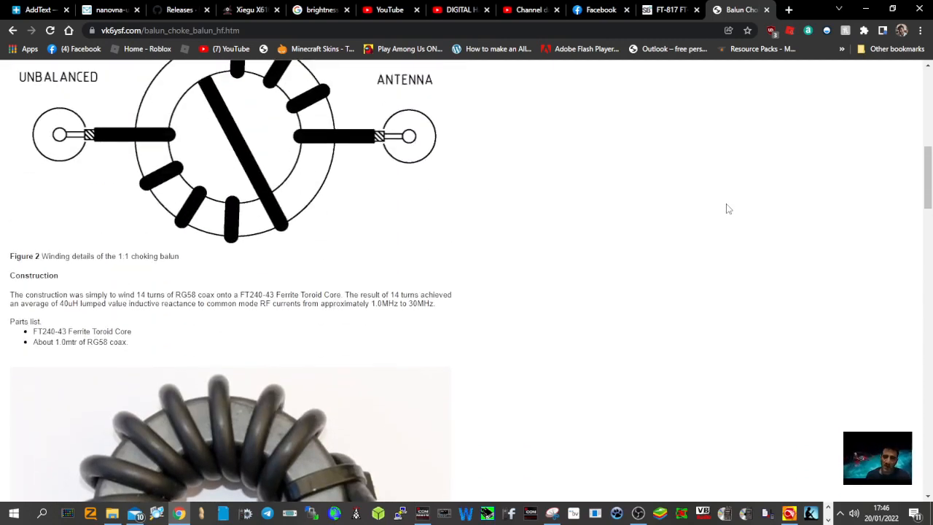
pyautogui.scroll(-3)
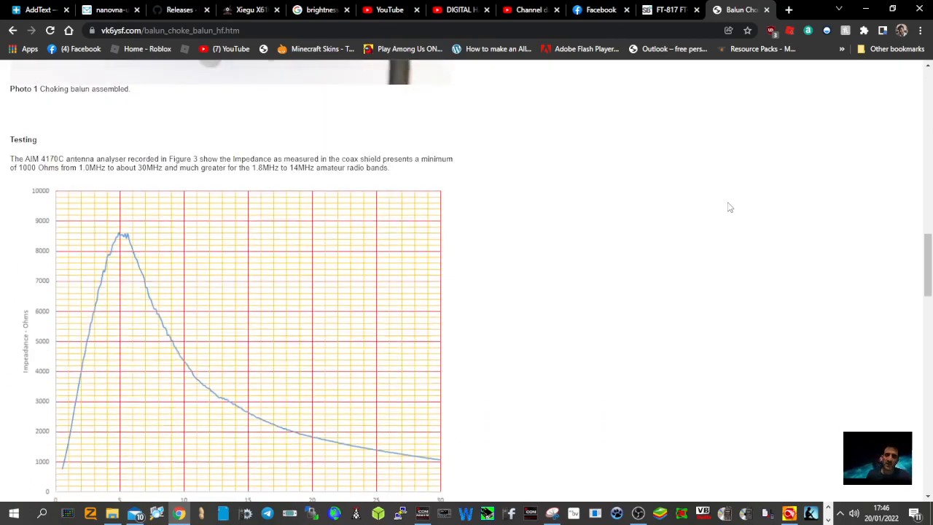
pyautogui.scroll(3)
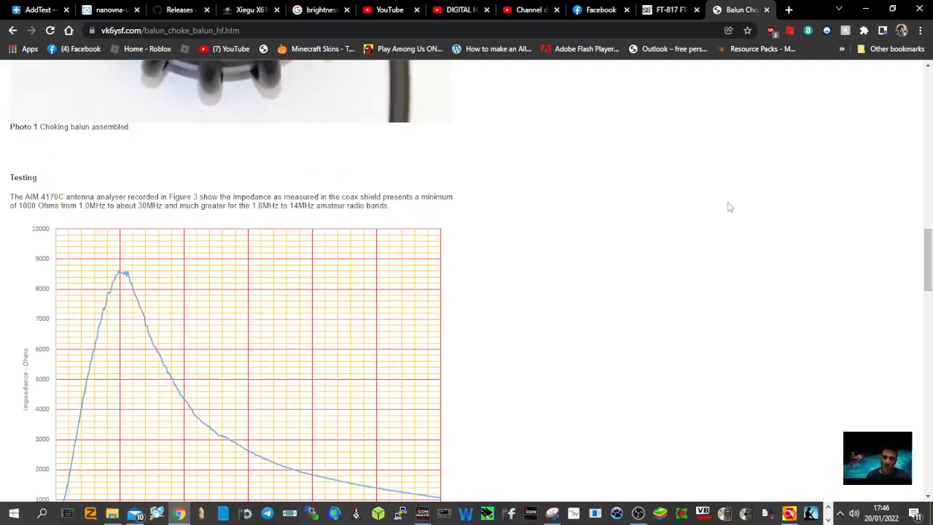
# Review the impedance test graphs, then return to the Facebook coax photo.
pyautogui.scroll(-3)
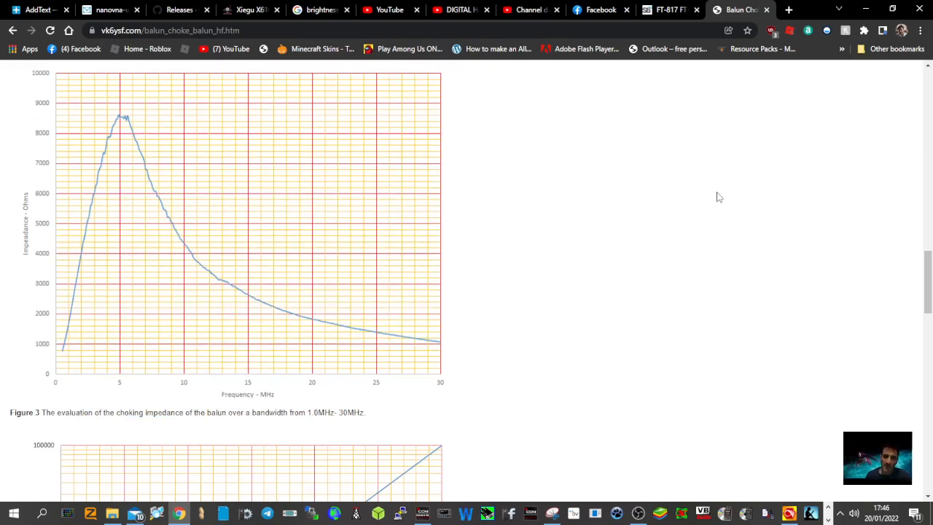
pyautogui.scroll(-3)
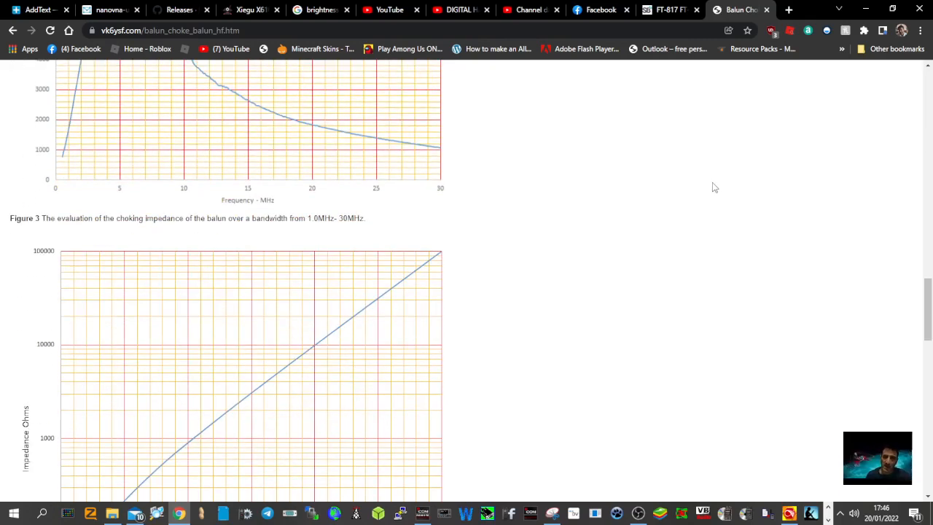
pyautogui.scroll(-3)
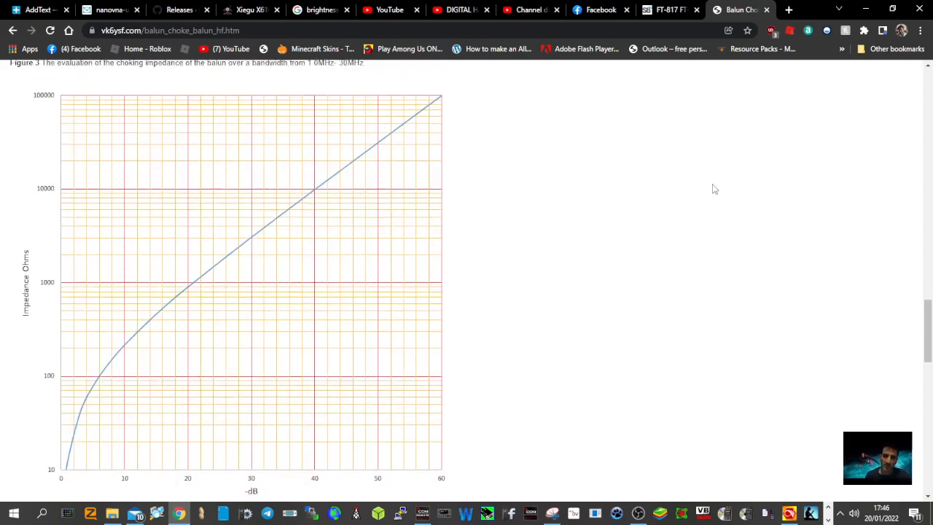
pyautogui.scroll(-3)
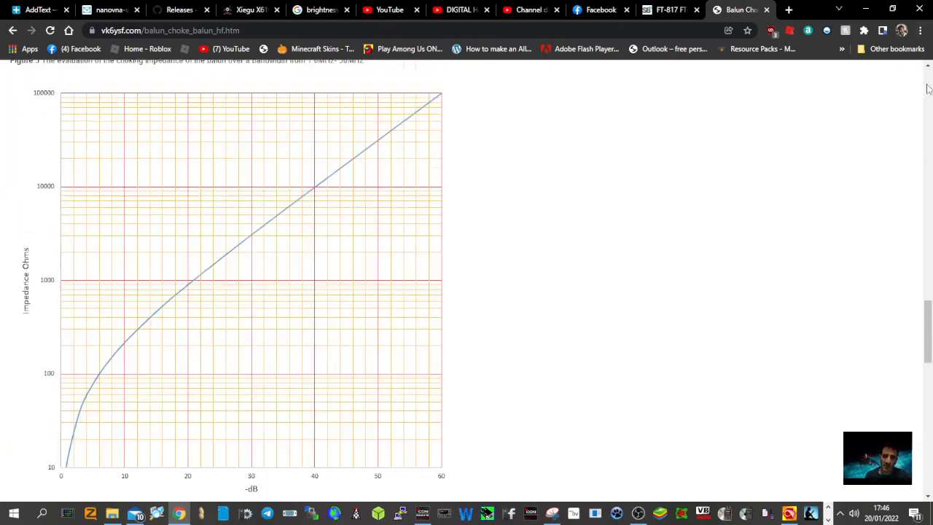
pyautogui.scroll(3)
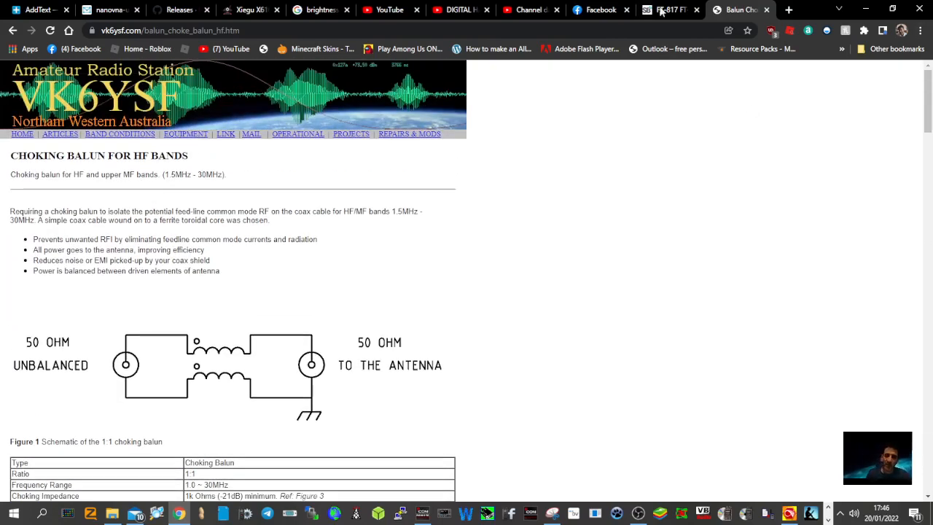
pyautogui.click(601, 9)
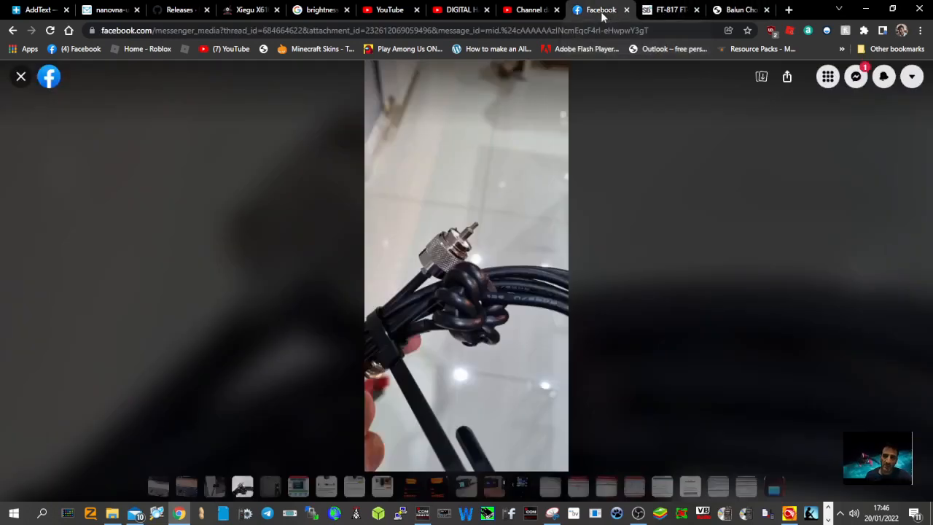
pyautogui.moveTo(179, 204)
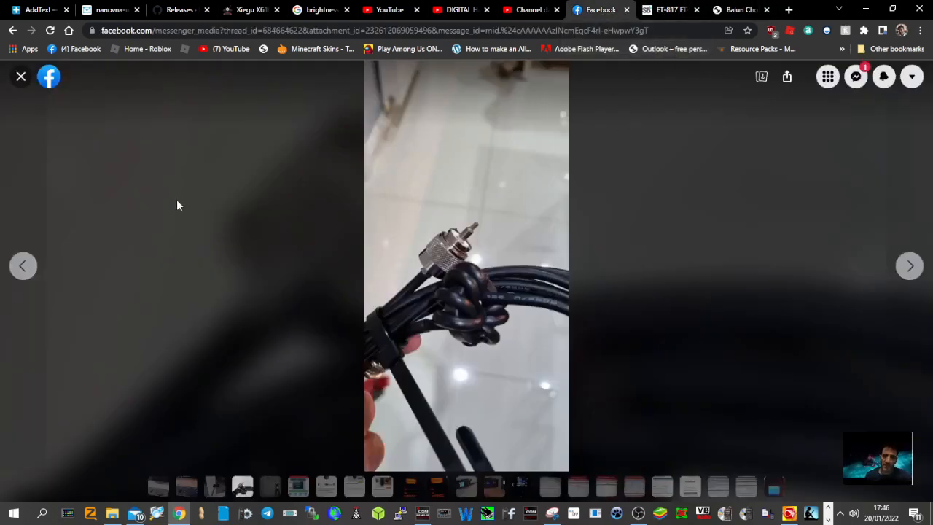